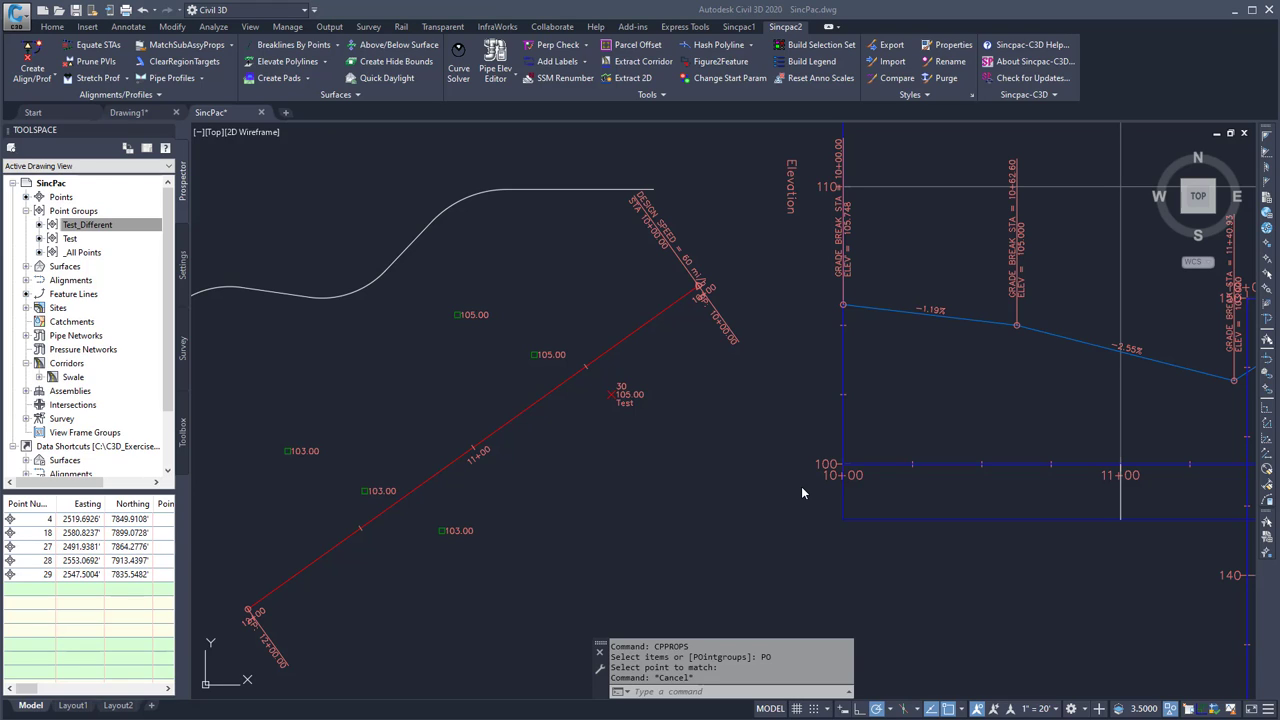
{"action": "mouse_move", "coordinate": [742, 490]}
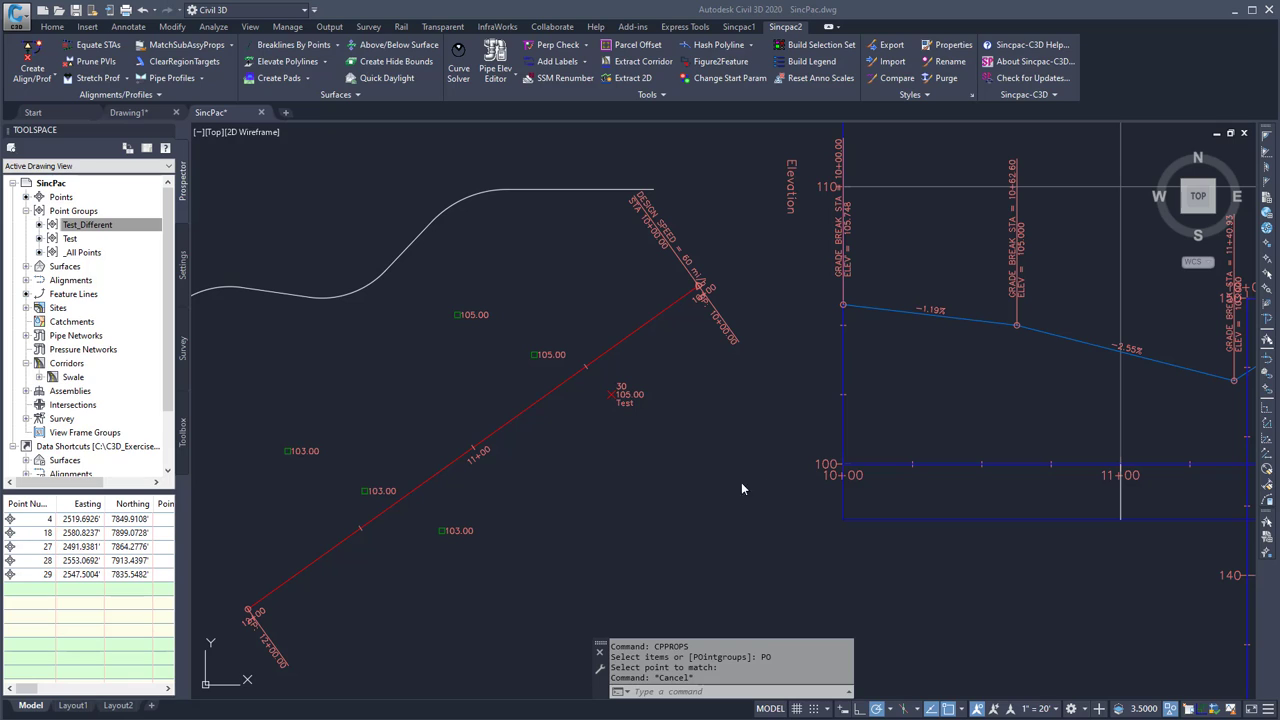
{"action": "mouse_move", "coordinate": [558, 432]}
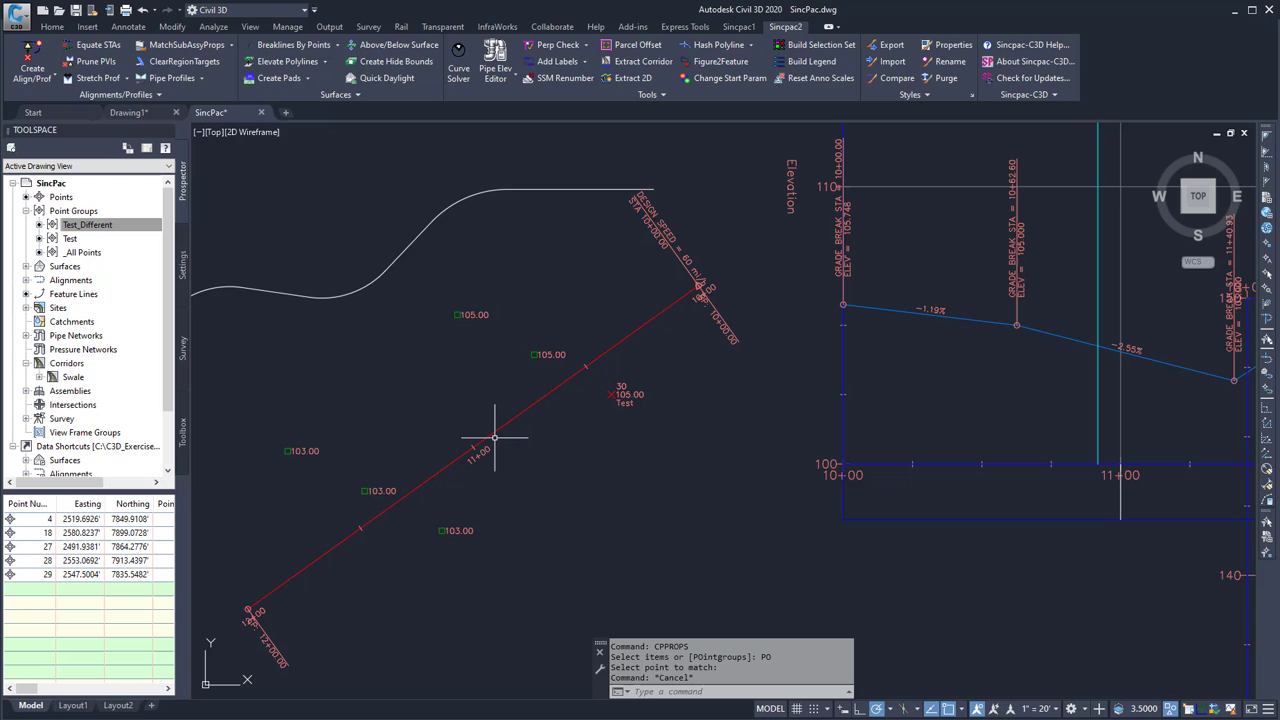
{"action": "mouse_move", "coordinate": [487, 422]}
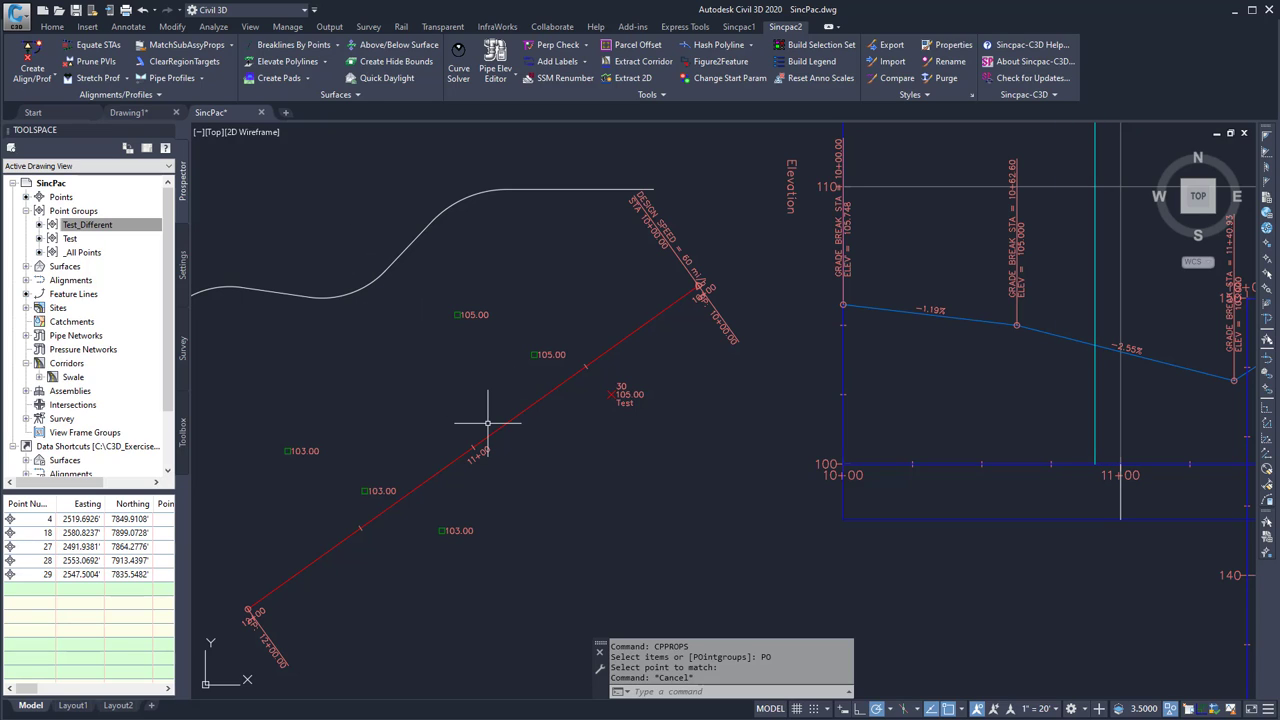
{"action": "mouse_move", "coordinate": [448, 328]}
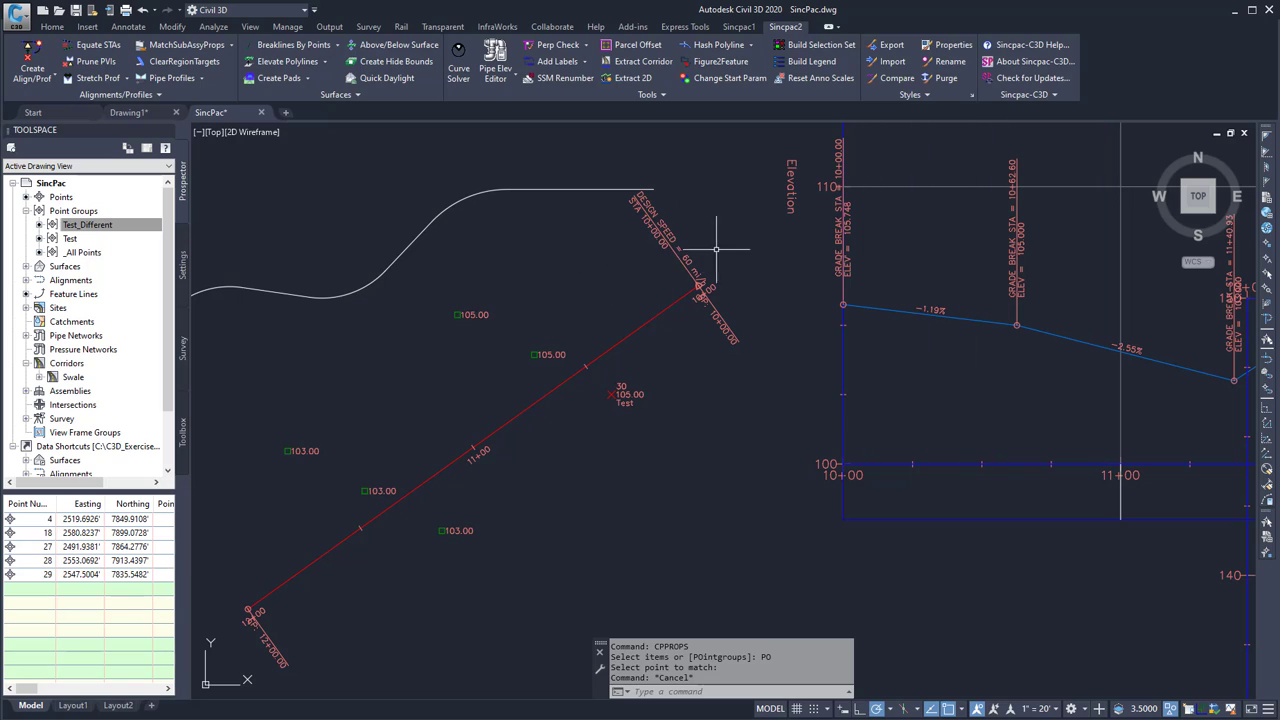
{"action": "mouse_move", "coordinate": [508, 432]}
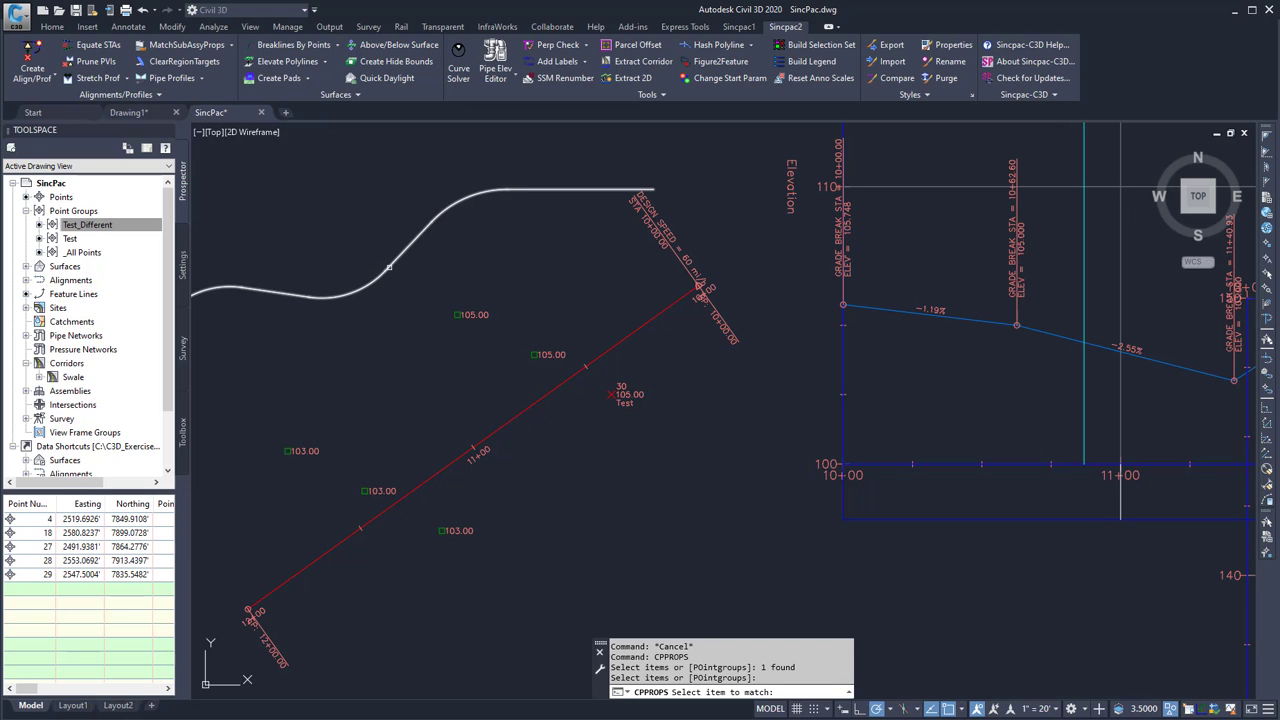
- Match the straight red alignment to the curved alignment's properties with CPPROPS
{"action": "left_click", "coordinate": [390, 267]}
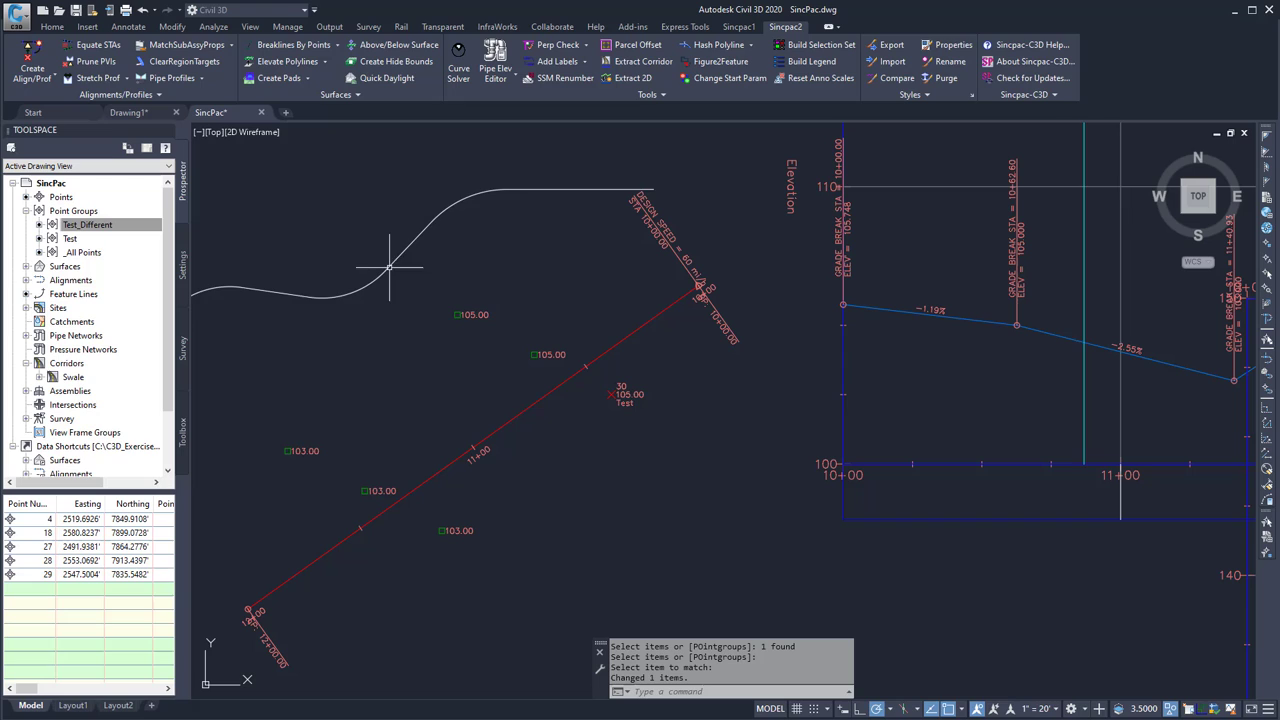
{"action": "mouse_move", "coordinate": [496, 397]}
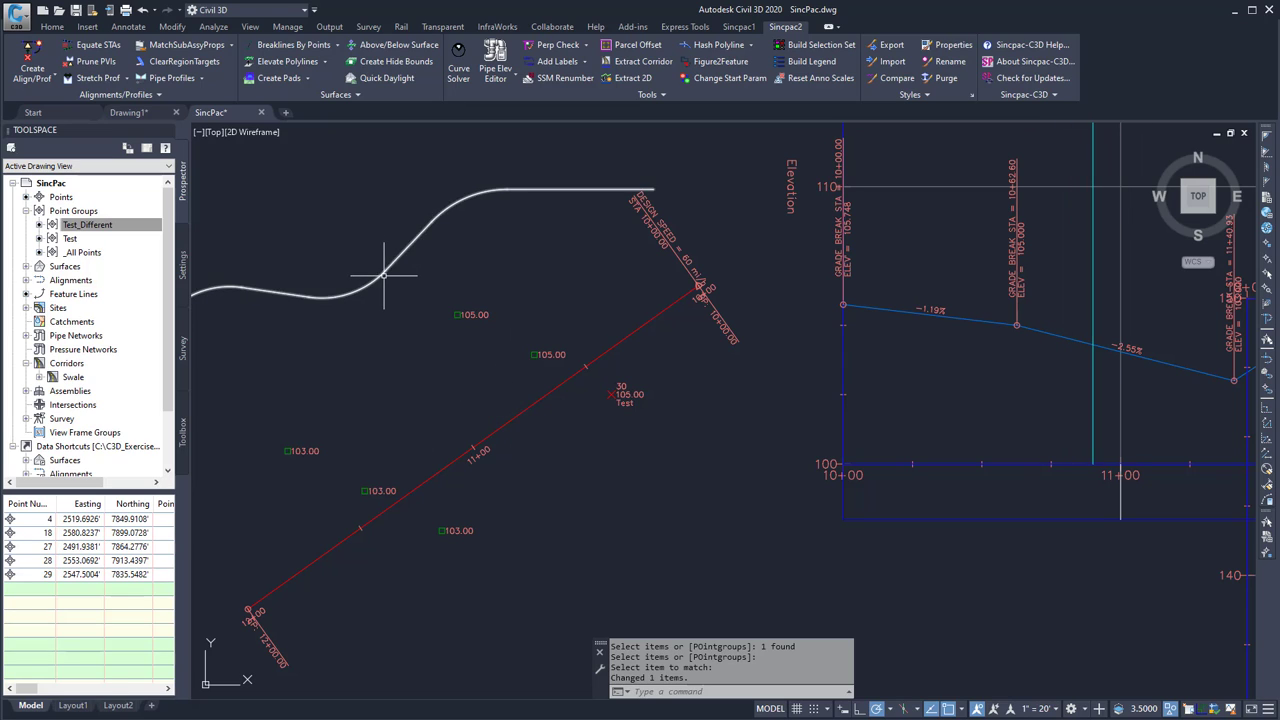
{"action": "mouse_move", "coordinate": [383, 275]}
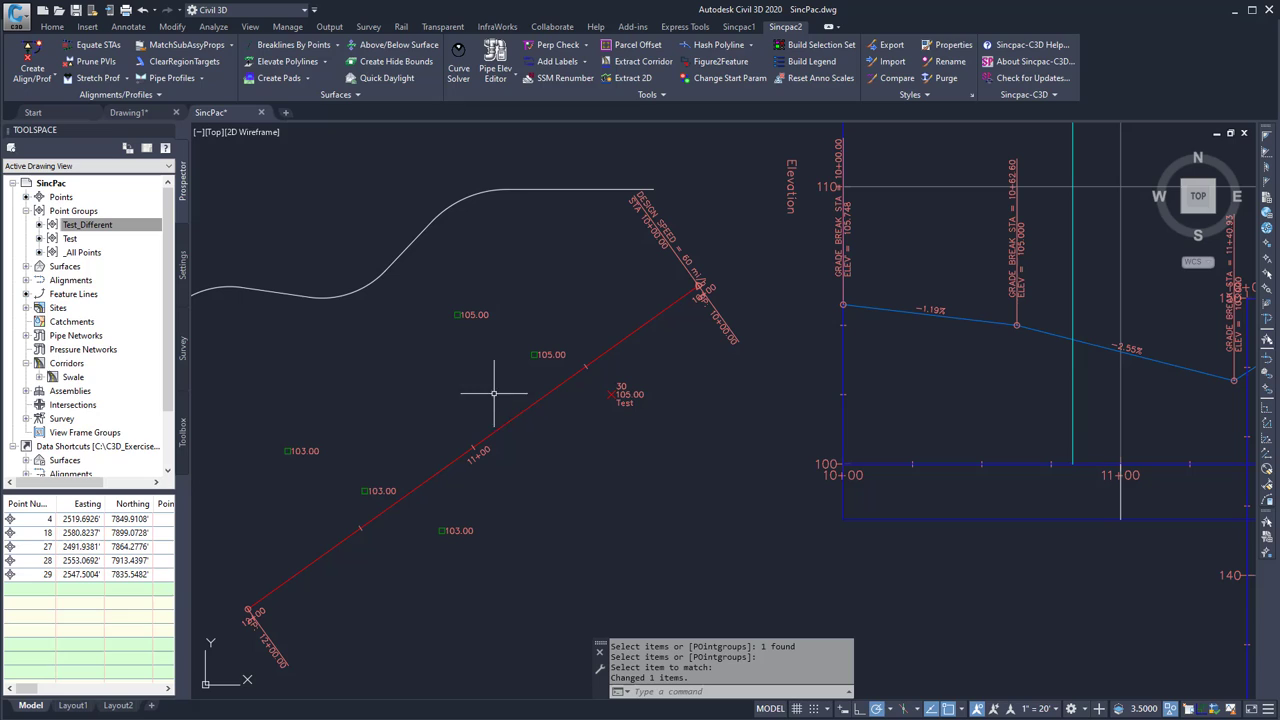
{"action": "left_click", "coordinate": [510, 415]}
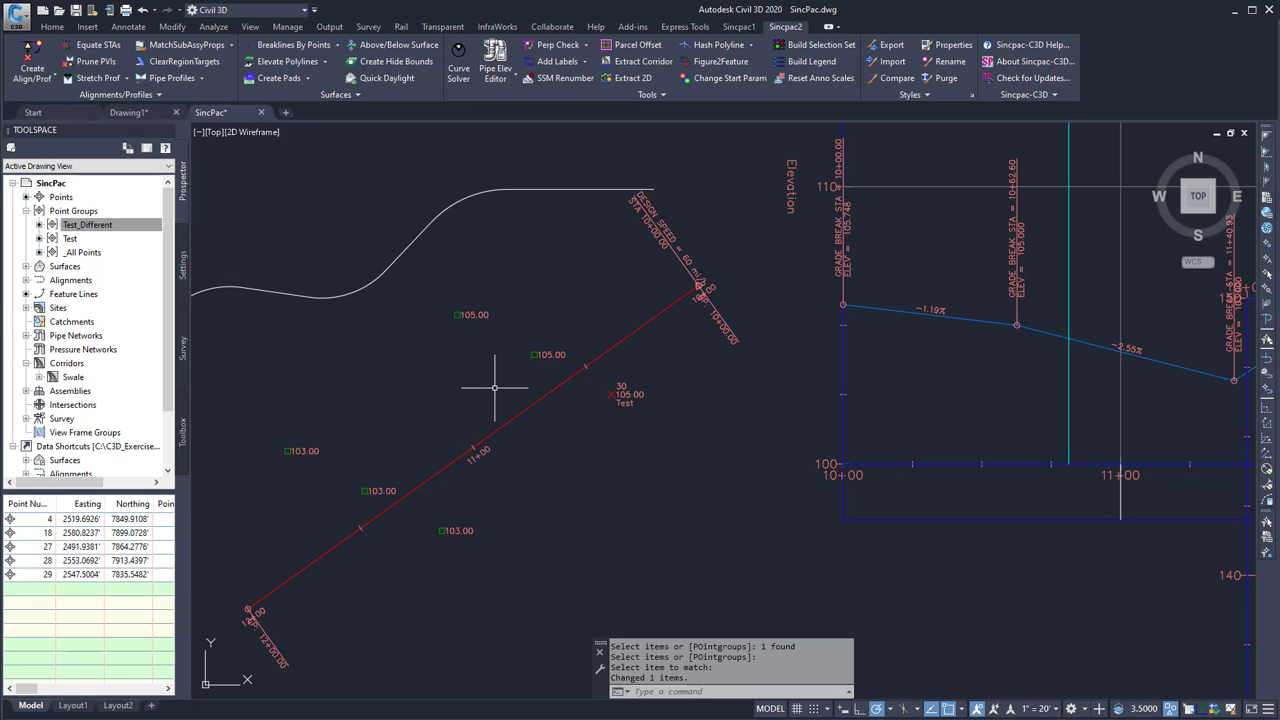
- Regenerate the drawing with RE to show the straight alignment in the curved one's style
{"action": "type", "text": "RE"}
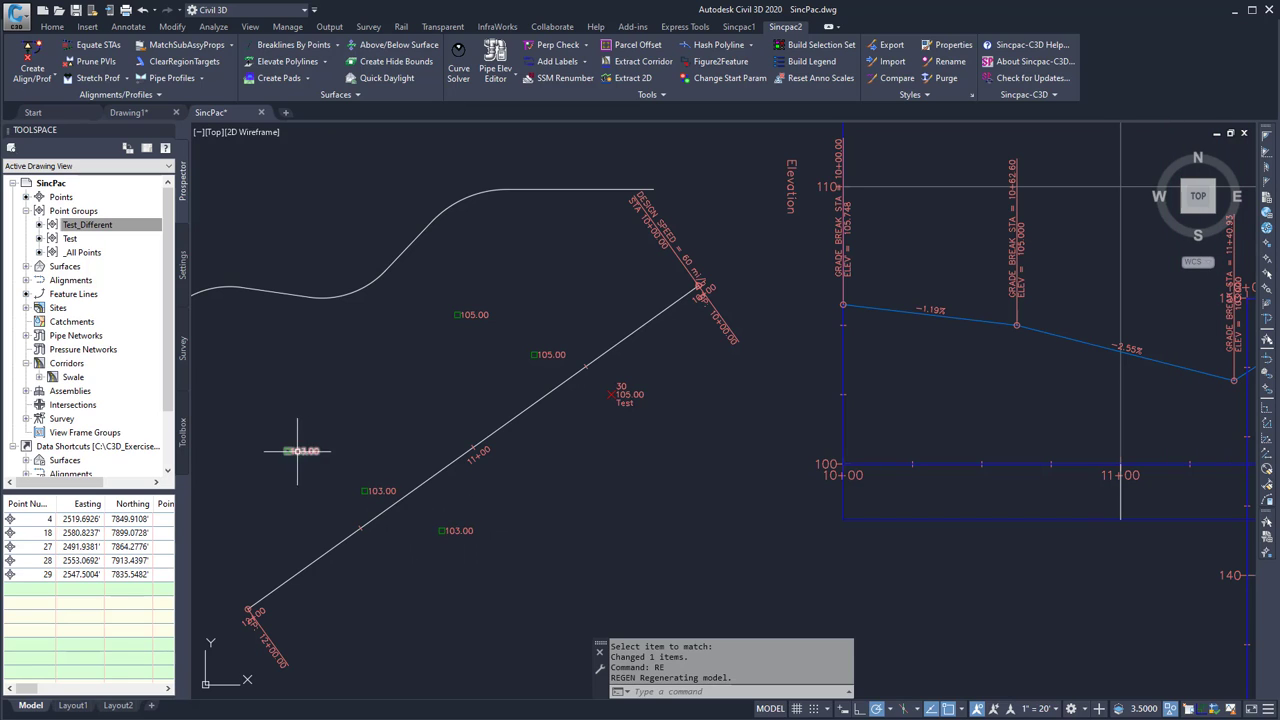
{"action": "mouse_move", "coordinate": [512, 360]}
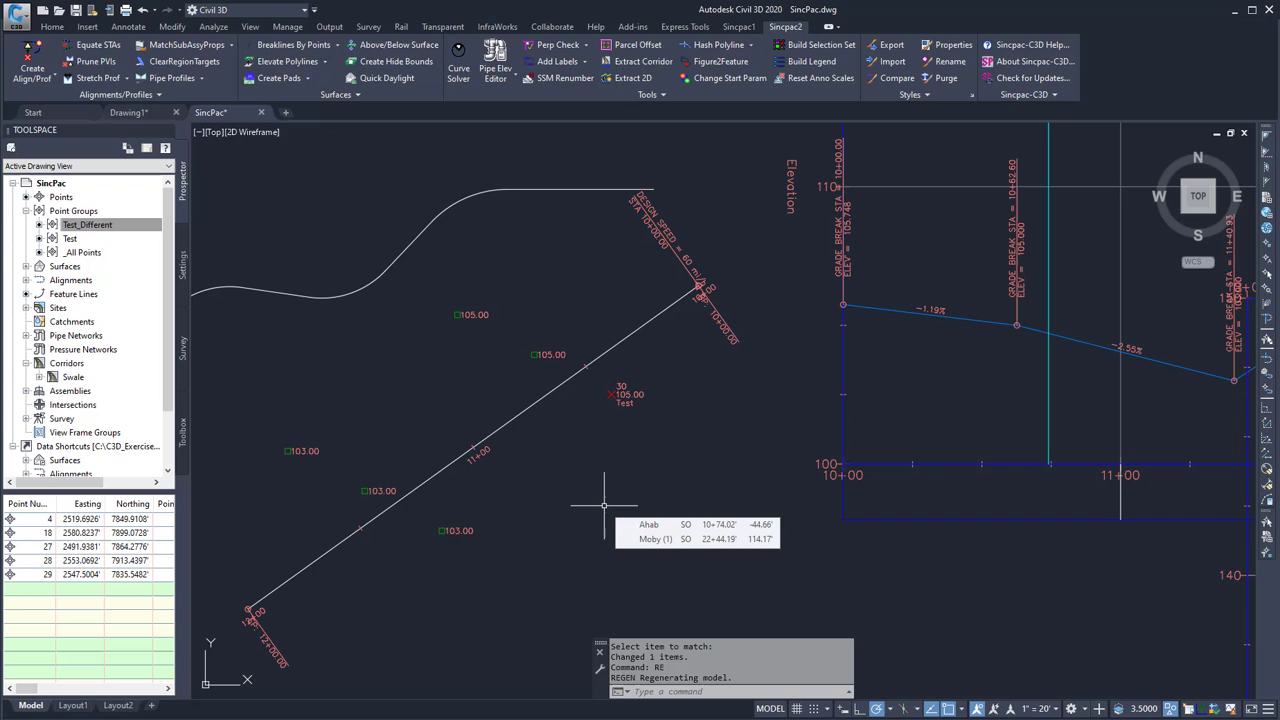
- Run CPPROPS on points, choosing the Test_Different point group to match point 30
{"action": "type", "text": "cp"}
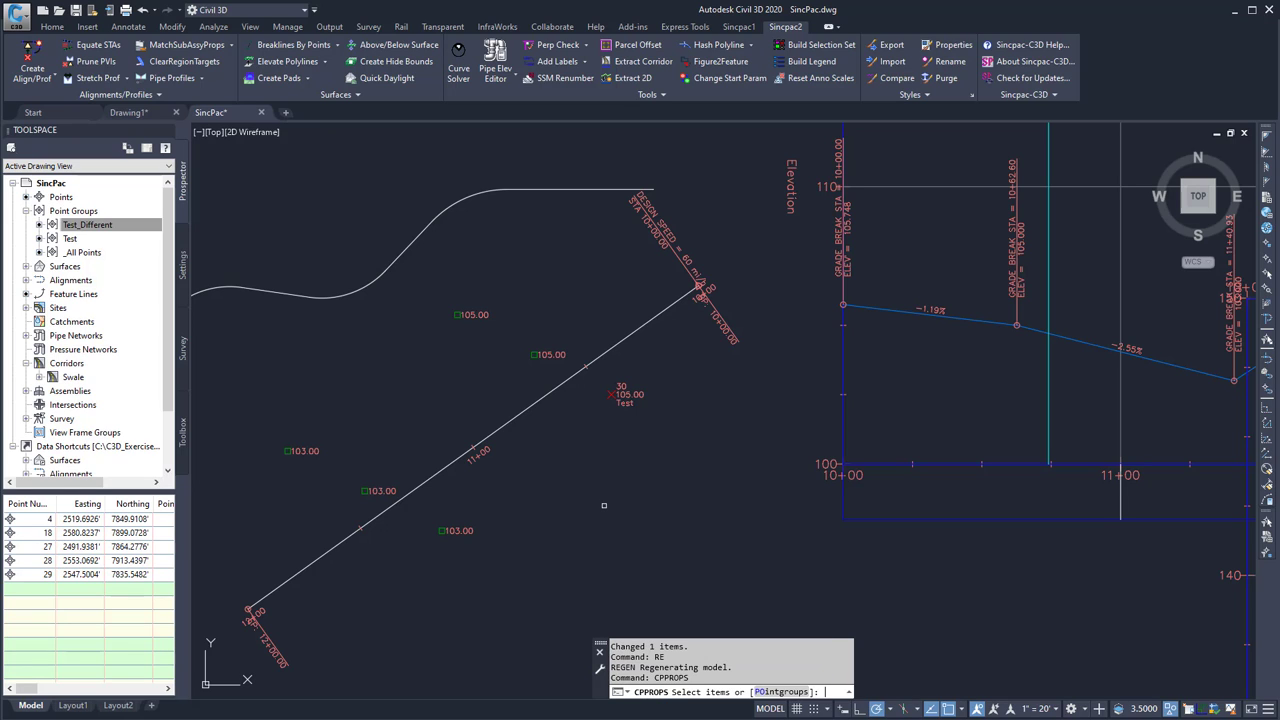
{"action": "type", "text": "po"}
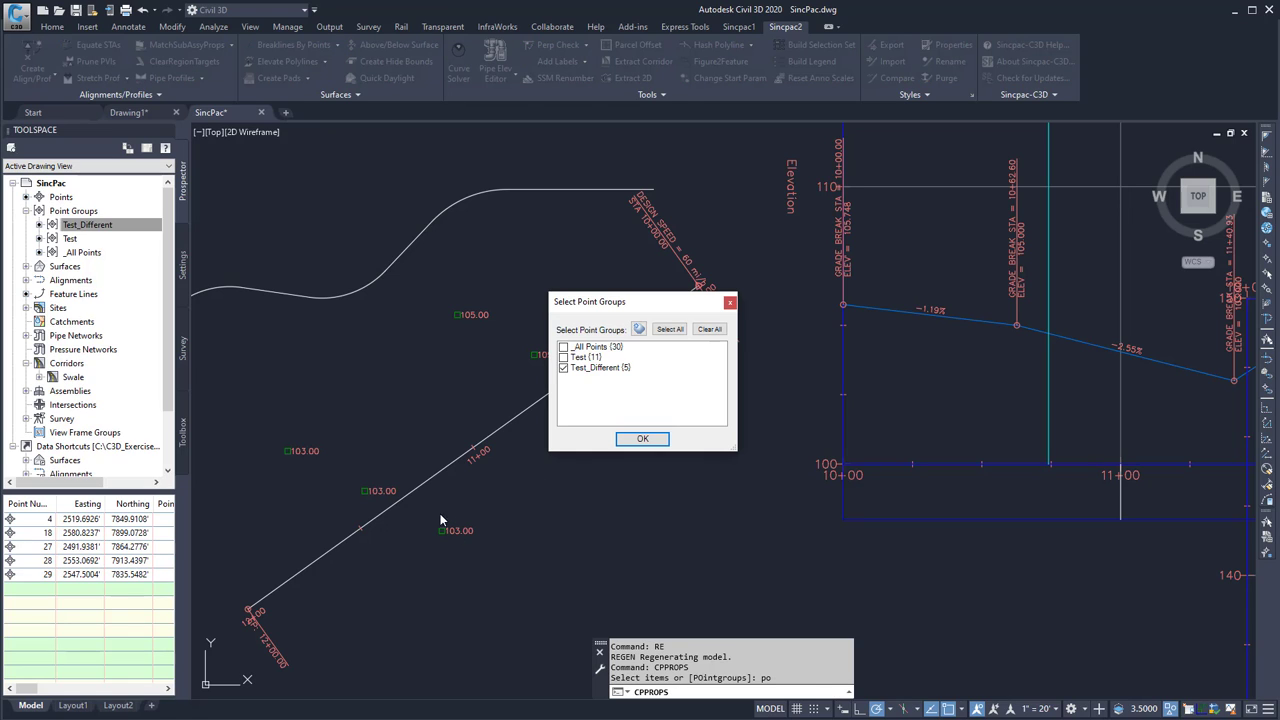
{"action": "mouse_move", "coordinate": [490, 347]}
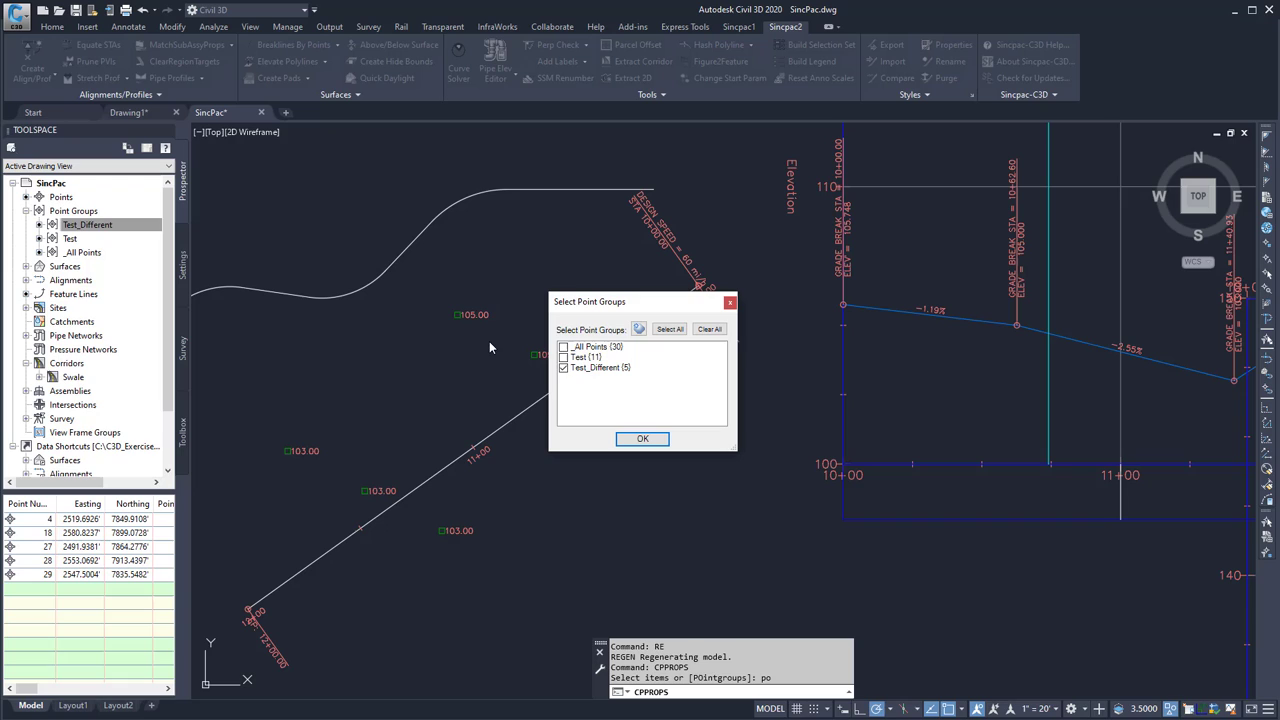
{"action": "left_click", "coordinate": [600, 367]}
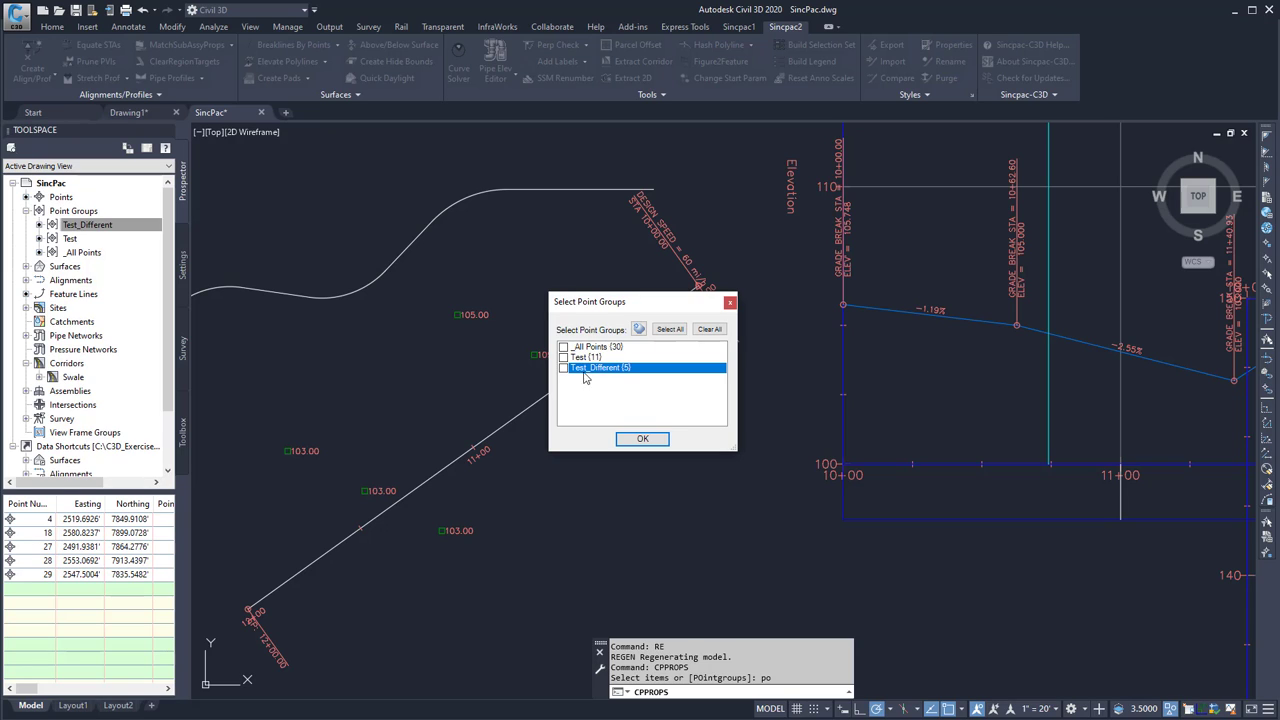
{"action": "left_click", "coordinate": [563, 367]}
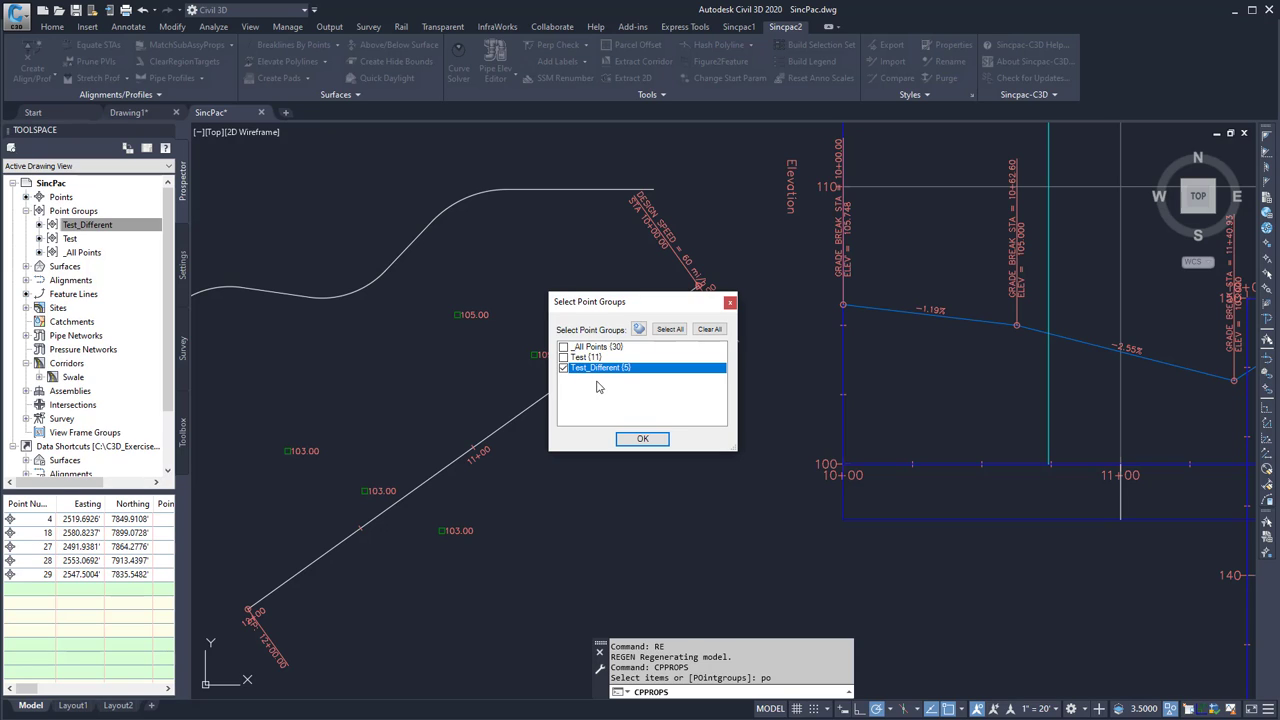
{"action": "left_click", "coordinate": [643, 438]}
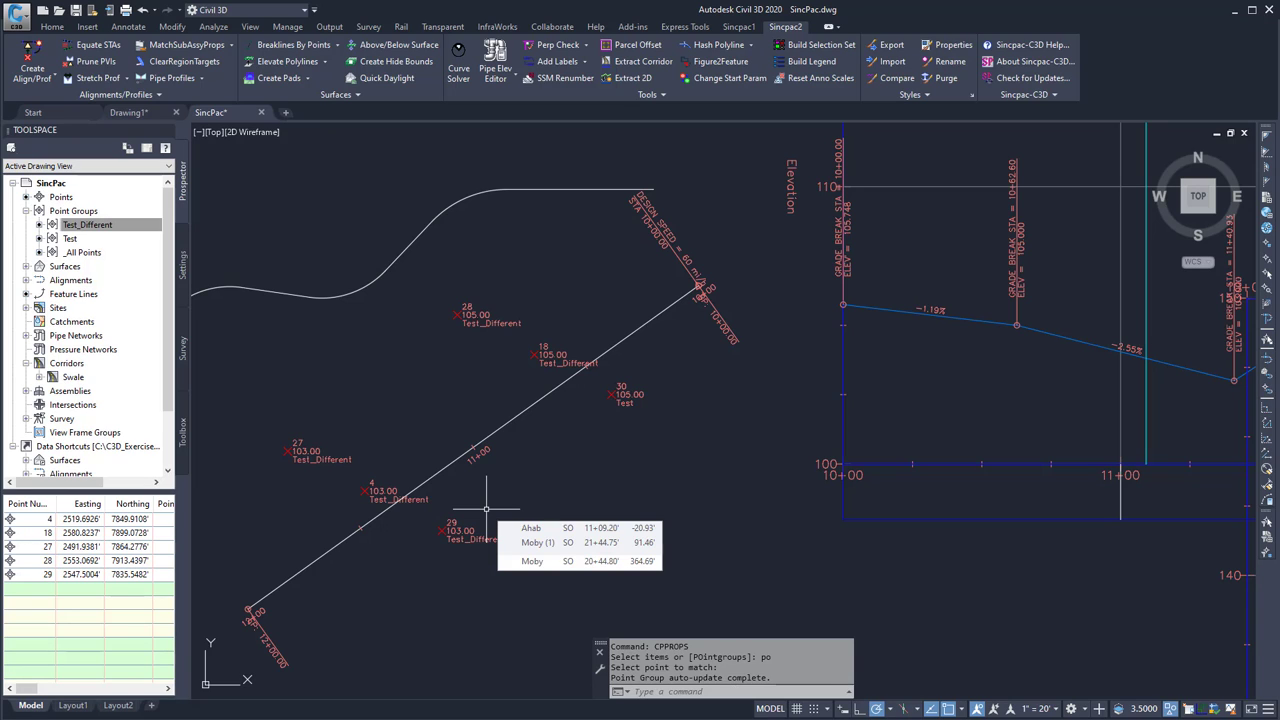
- Enable Style and Point Label Style overrides in Test_Different's point group properties
{"action": "right_click", "coordinate": [87, 224]}
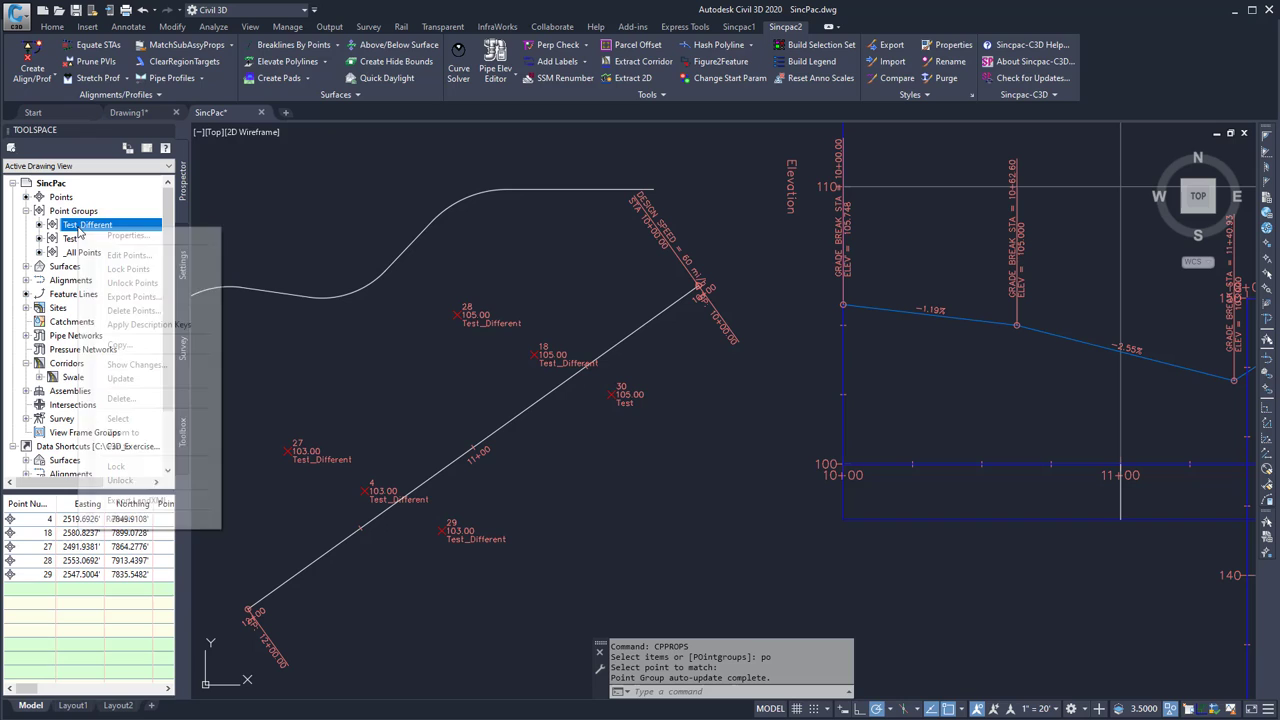
{"action": "left_click", "coordinate": [128, 235]}
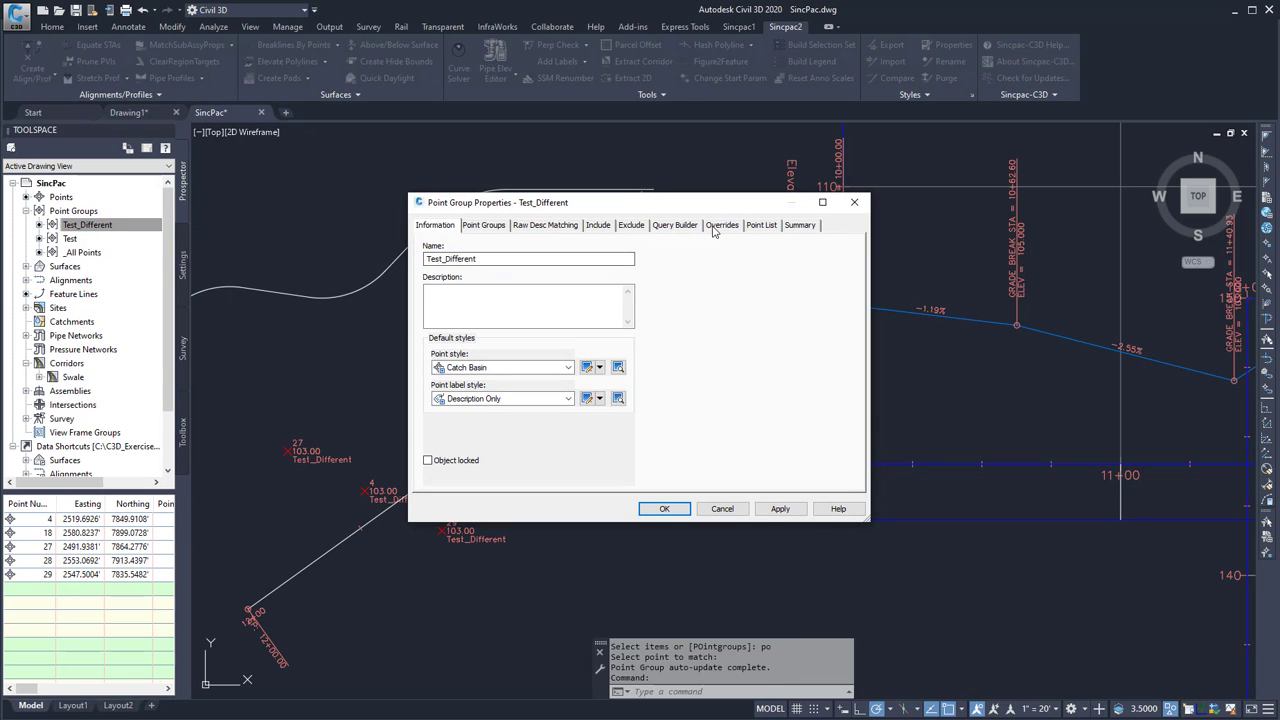
{"action": "left_click", "coordinate": [721, 224]}
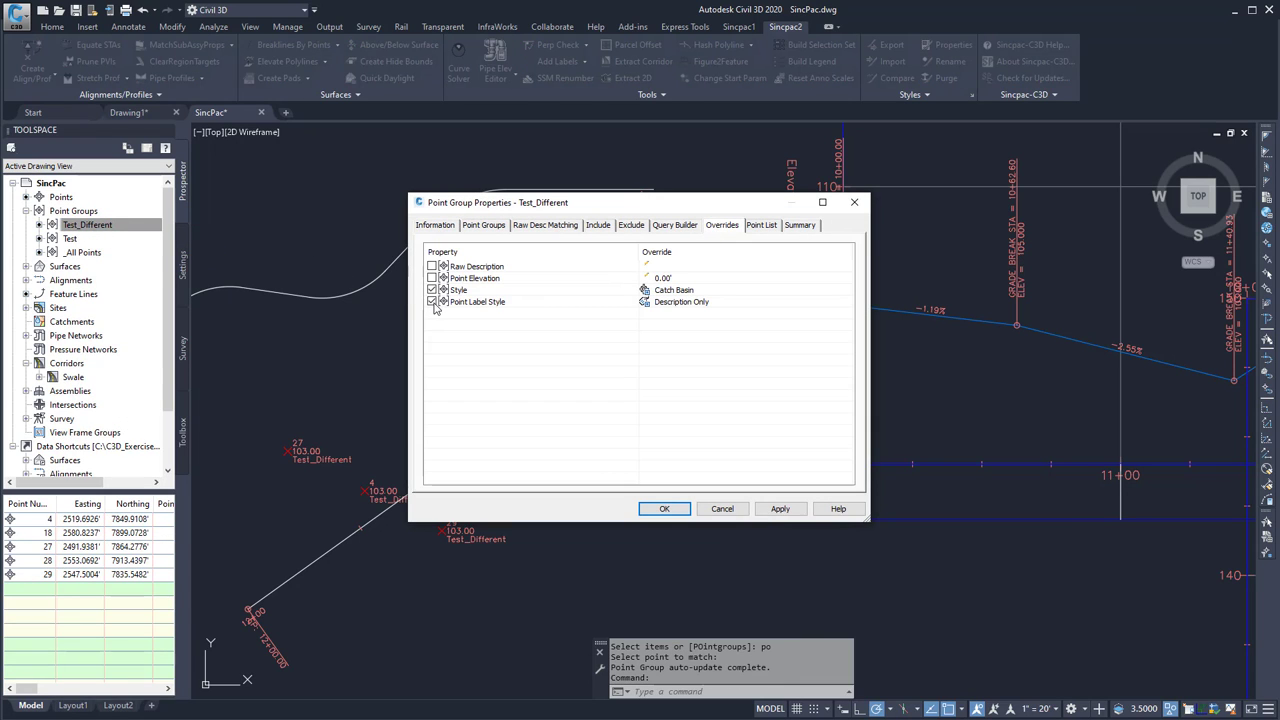
{"action": "left_click", "coordinate": [663, 508]}
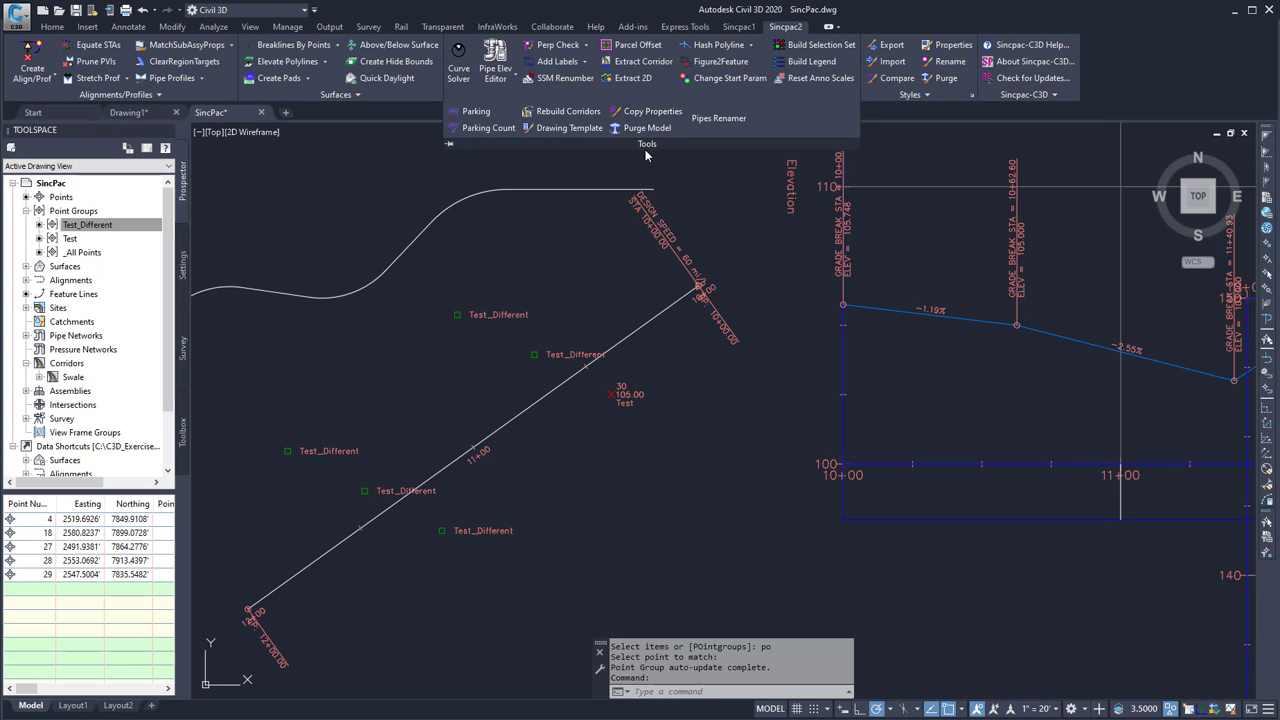
{"action": "mouse_move", "coordinate": [653, 111]}
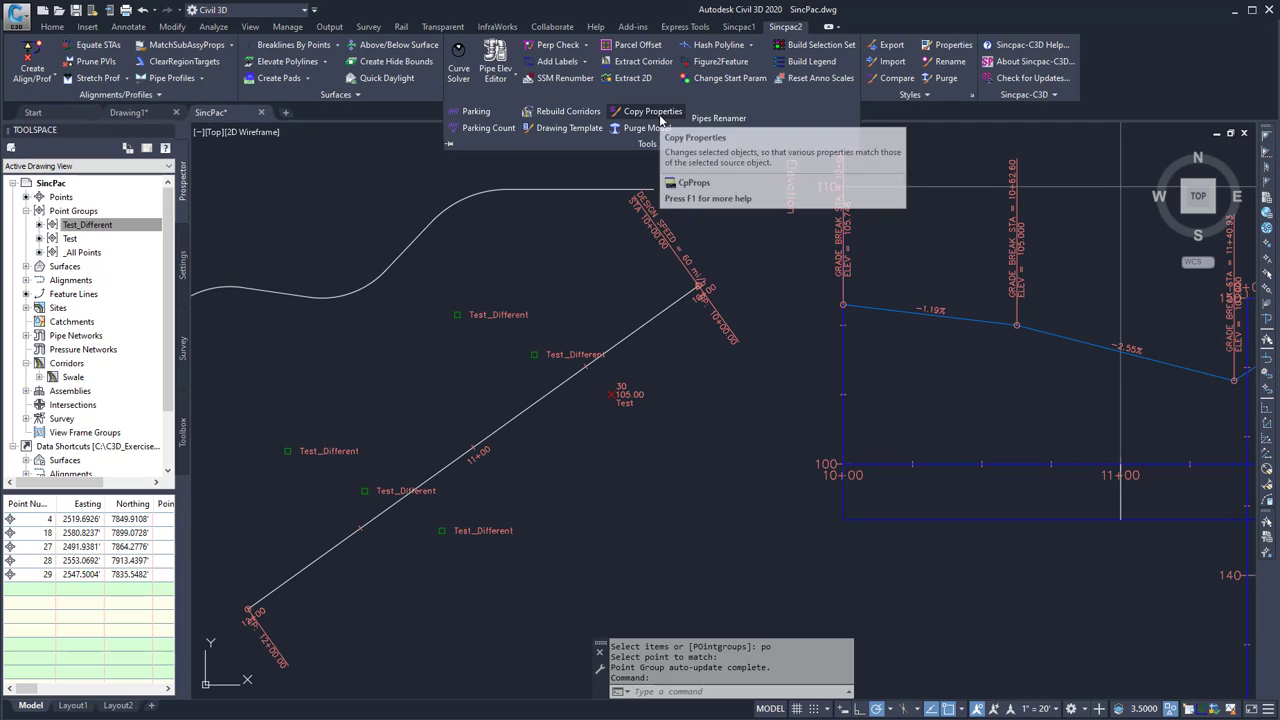